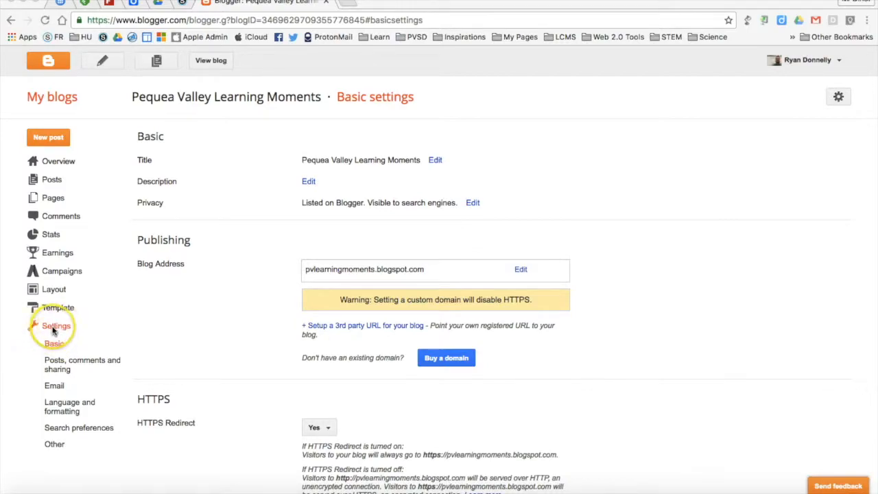
mouse_move(57, 326)
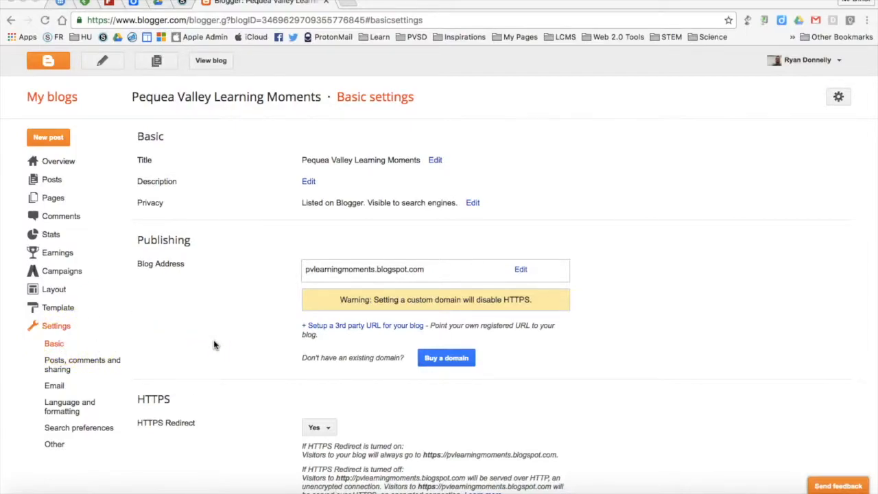
scroll("down", 3)
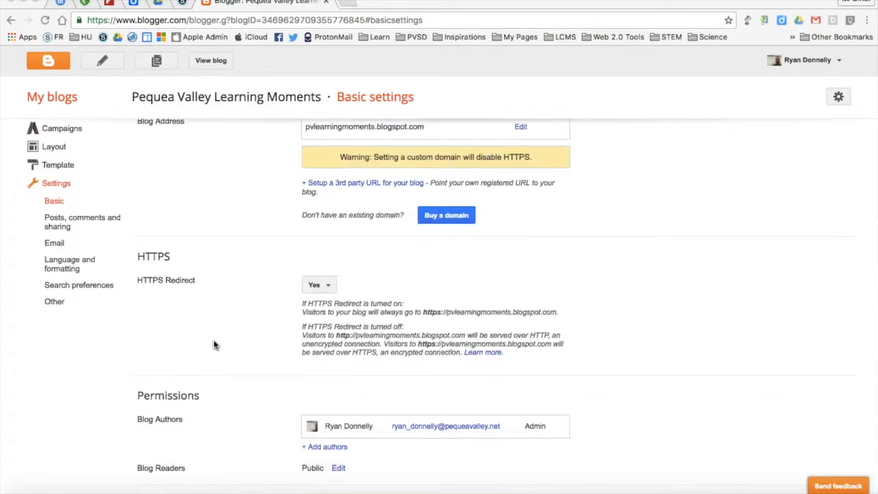
mouse_move(546, 452)
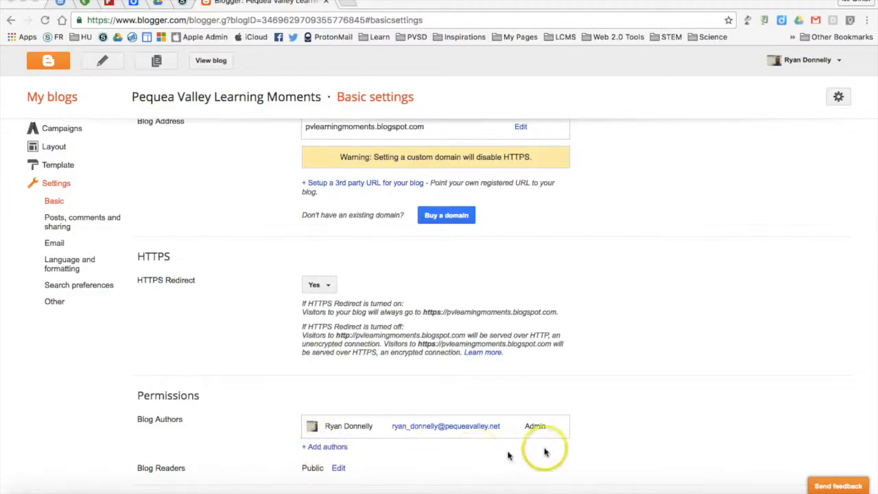
mouse_move(454, 369)
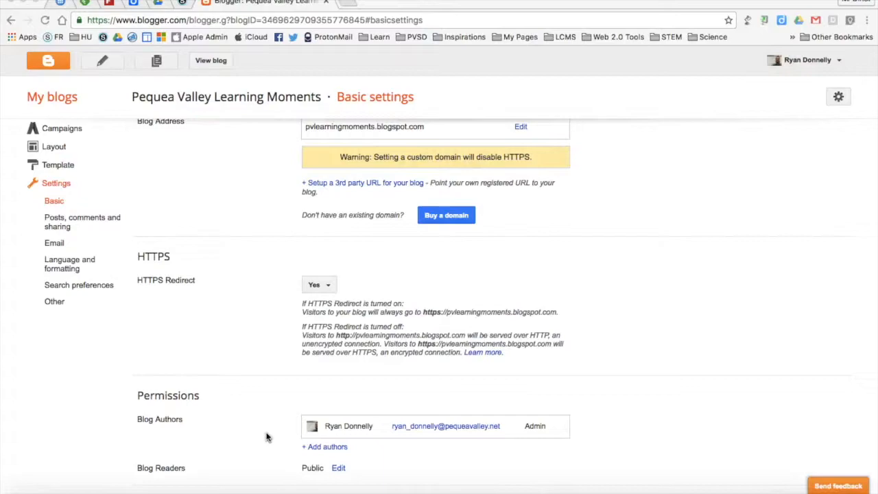
mouse_move(316, 447)
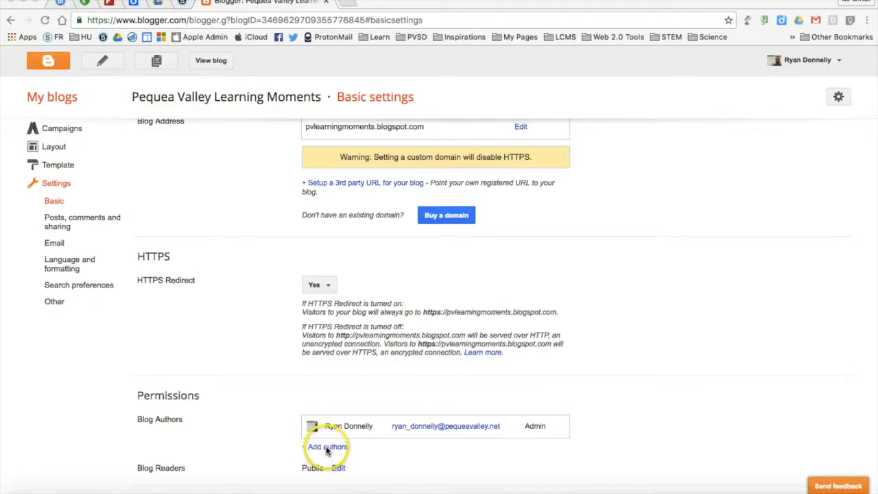
left_click(328, 447)
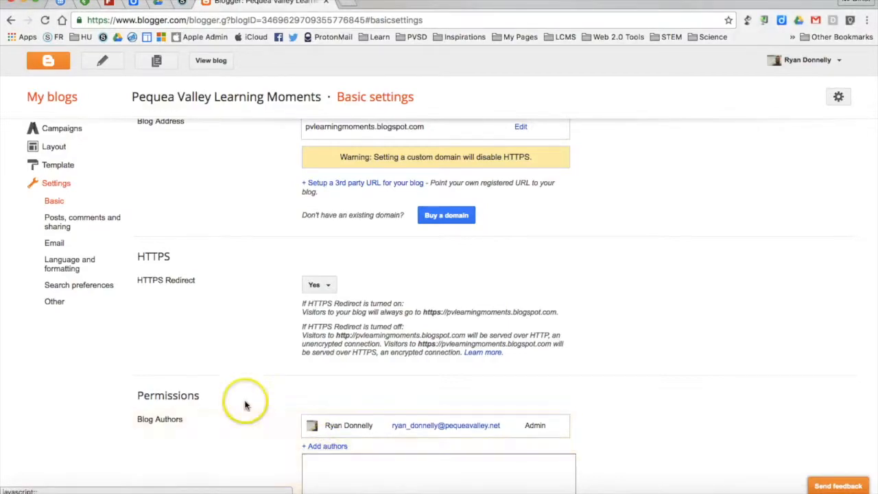
left_click(327, 446)
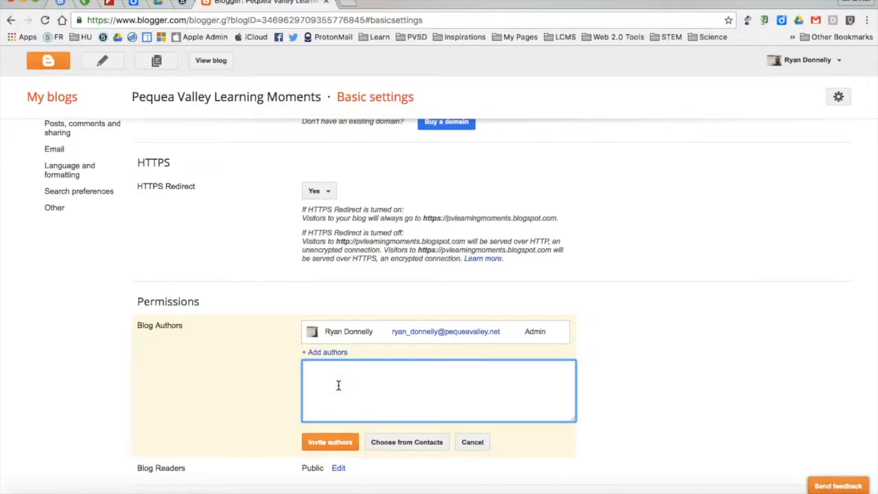
type("stud")
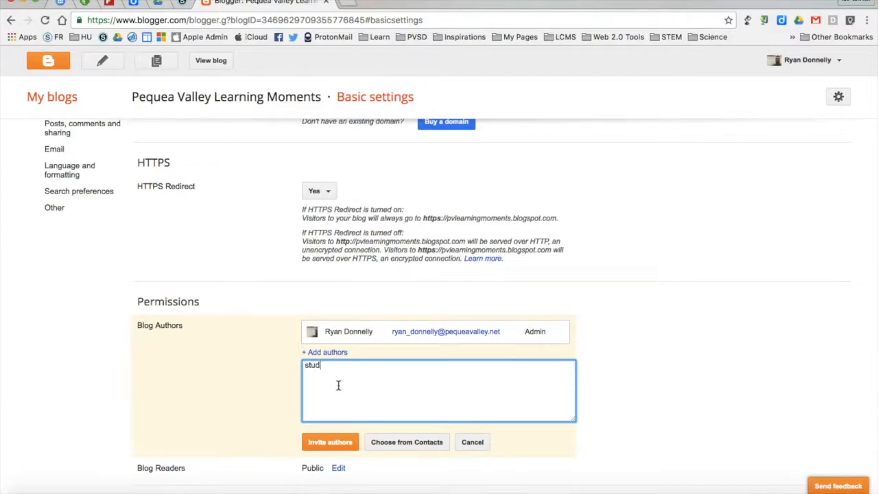
type("entfirstname")
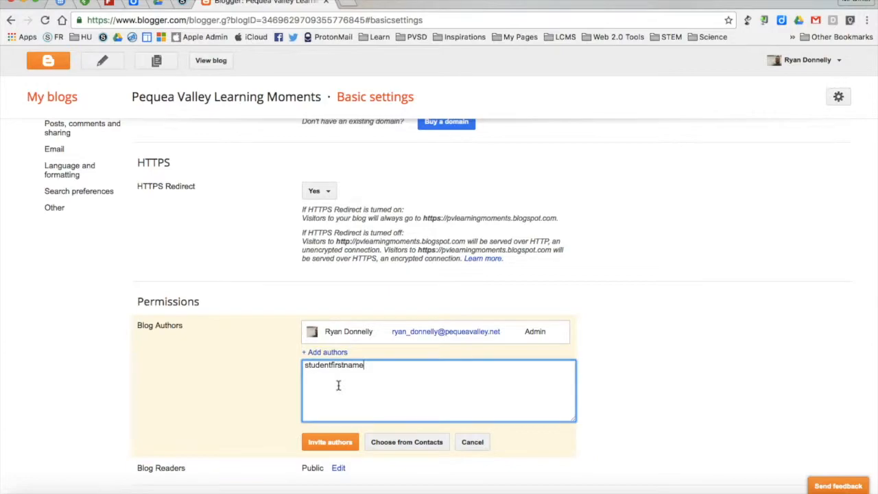
type("_")
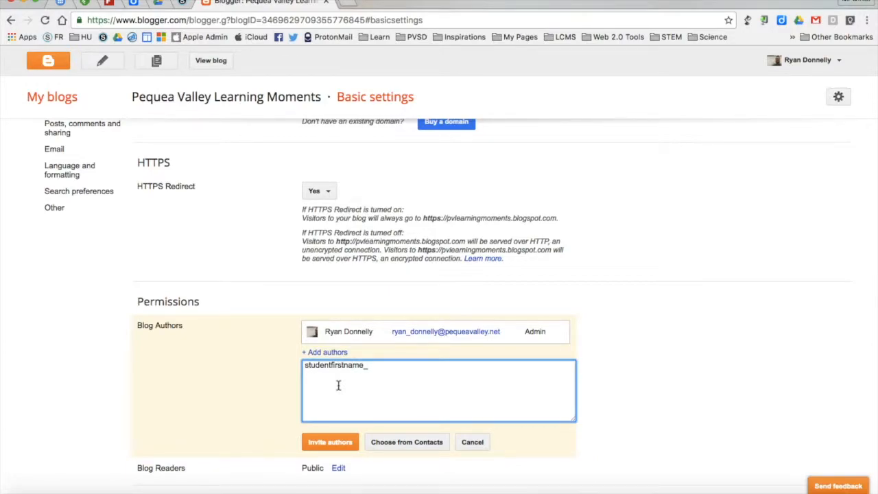
type("studentlast")
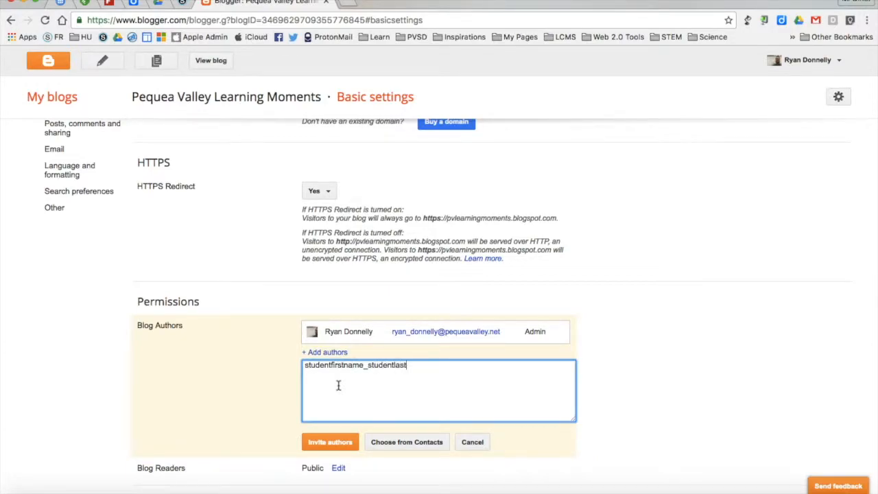
type("name@peque")
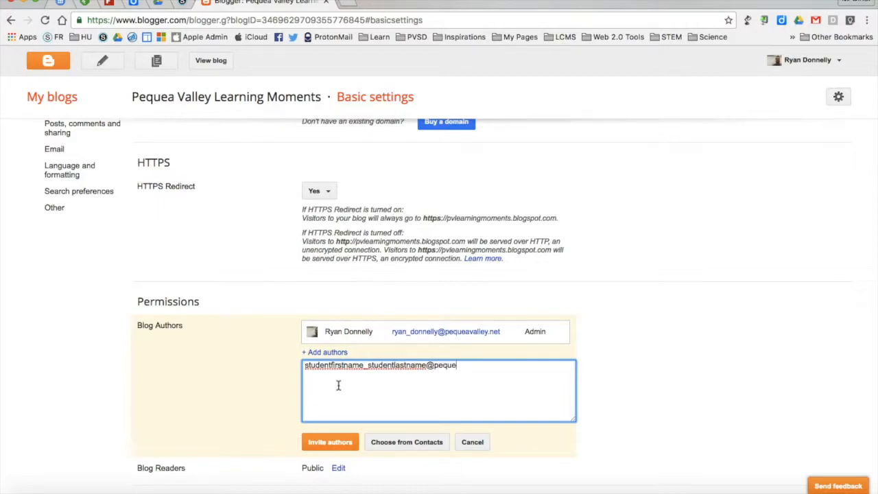
type("avalley.net")
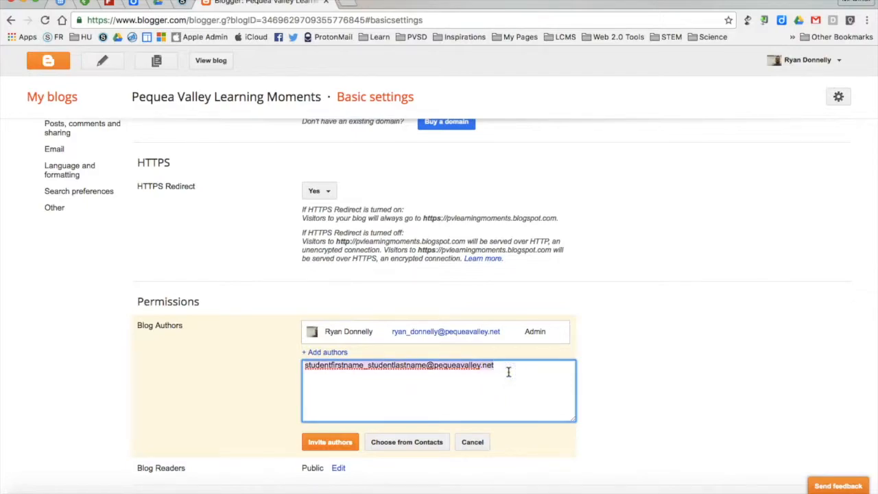
mouse_move(506, 371)
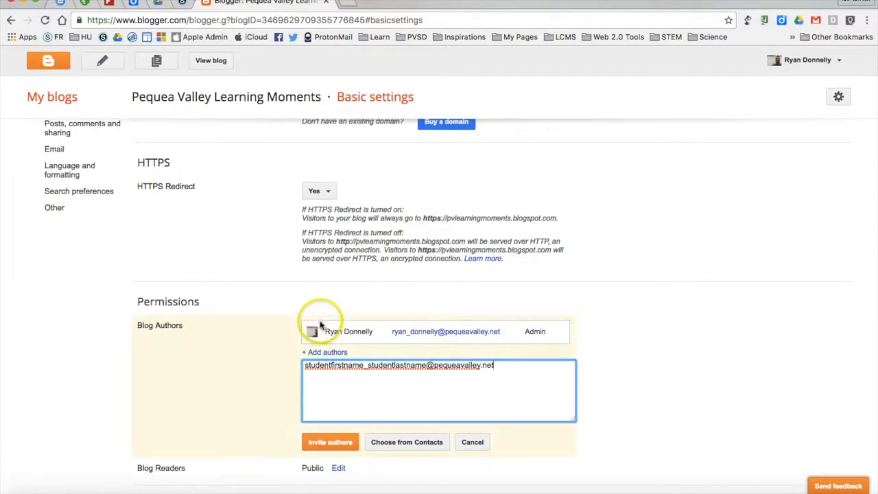
mouse_move(559, 332)
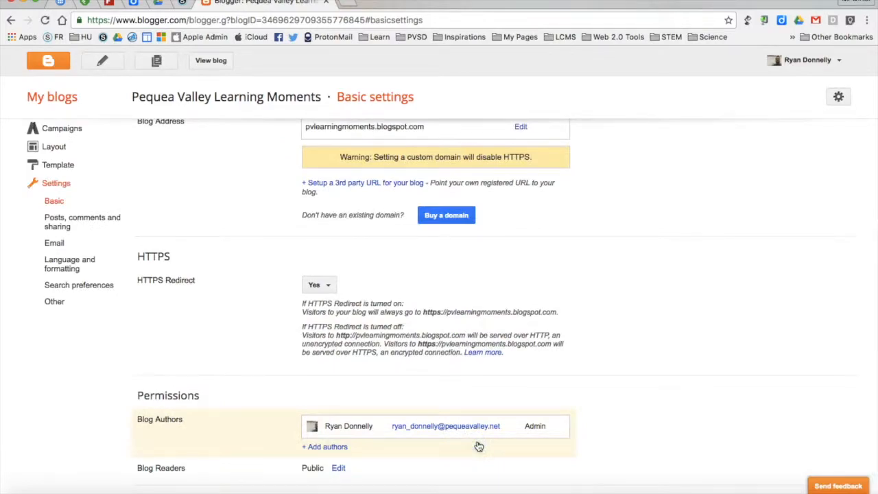
mouse_move(208, 369)
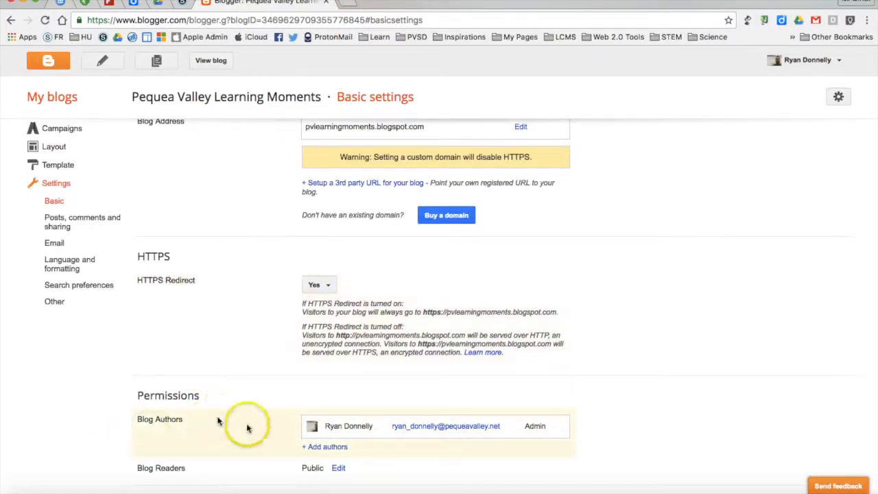
mouse_move(377, 446)
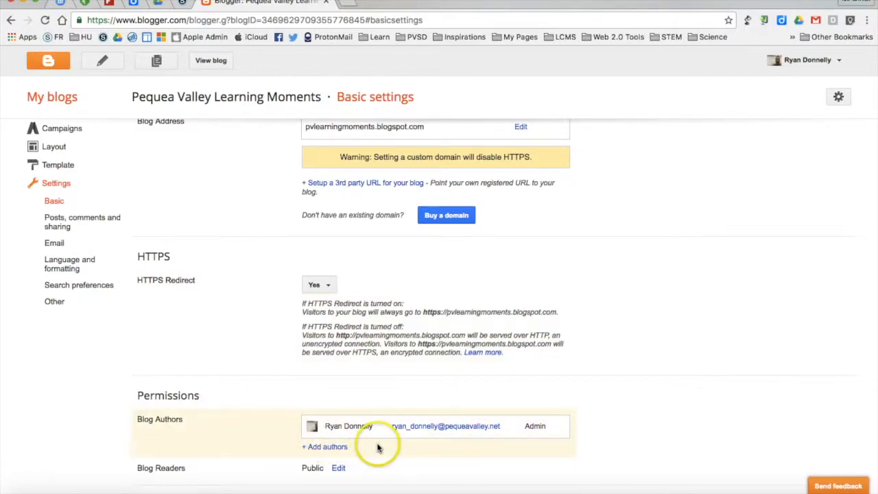
mouse_move(124, 388)
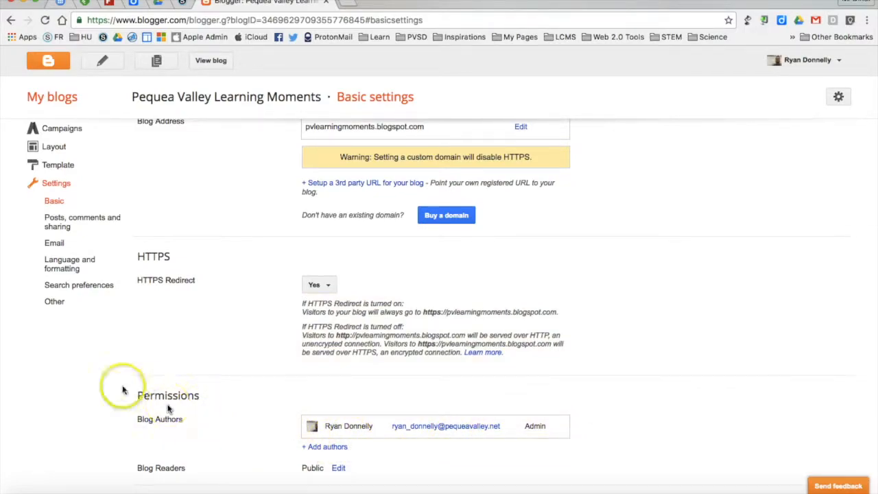
scroll("up", 3)
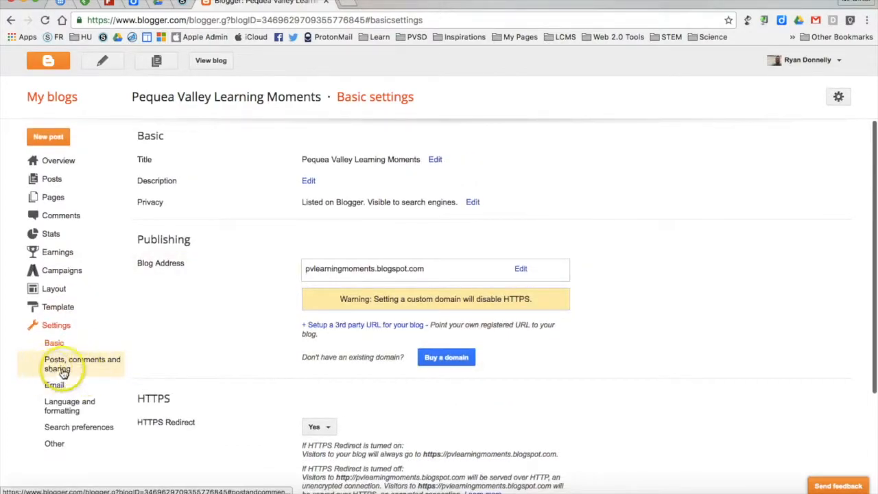
left_click(83, 364)
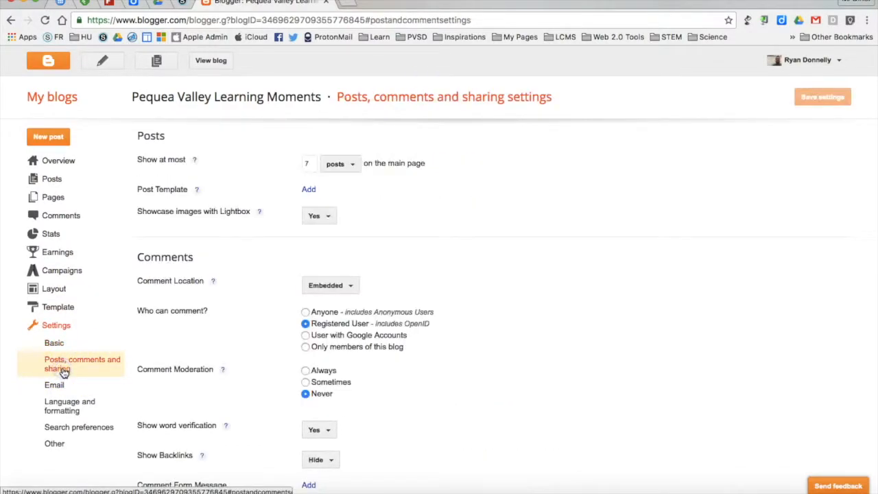
mouse_move(522, 281)
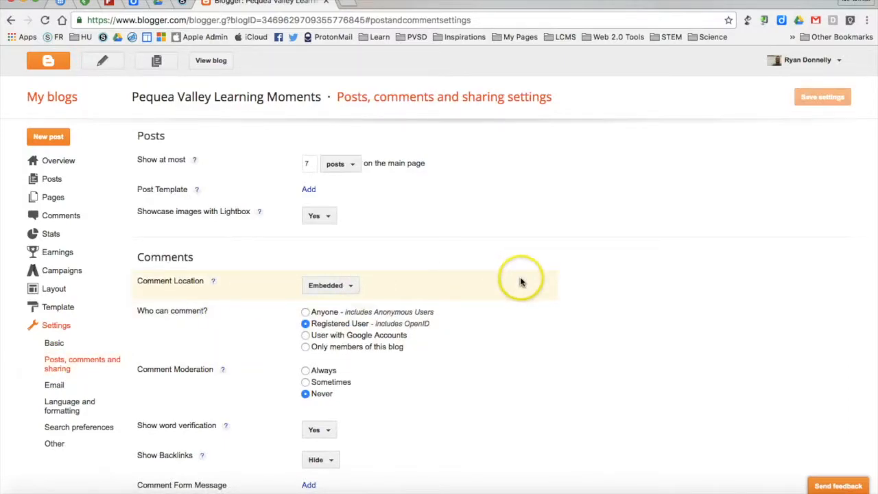
mouse_move(521, 281)
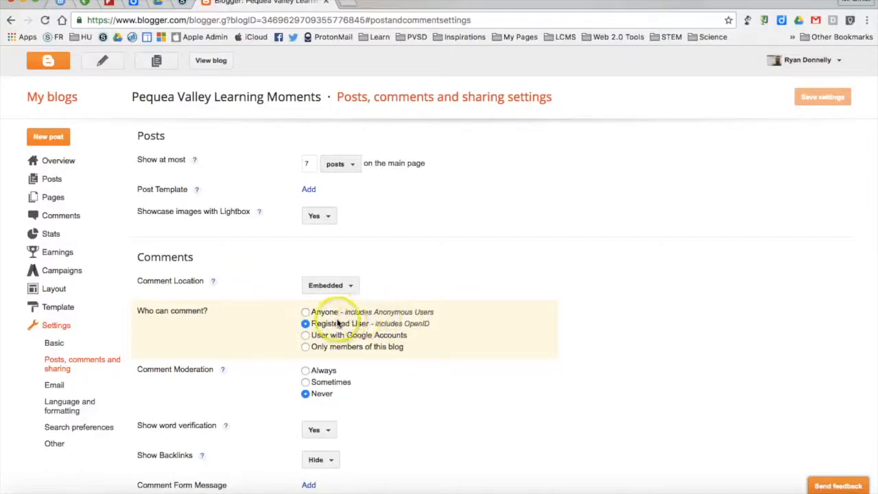
Try each commenter option, then settle on 'Registered User - includes OpenID' for Who can comment.
left_click(305, 312)
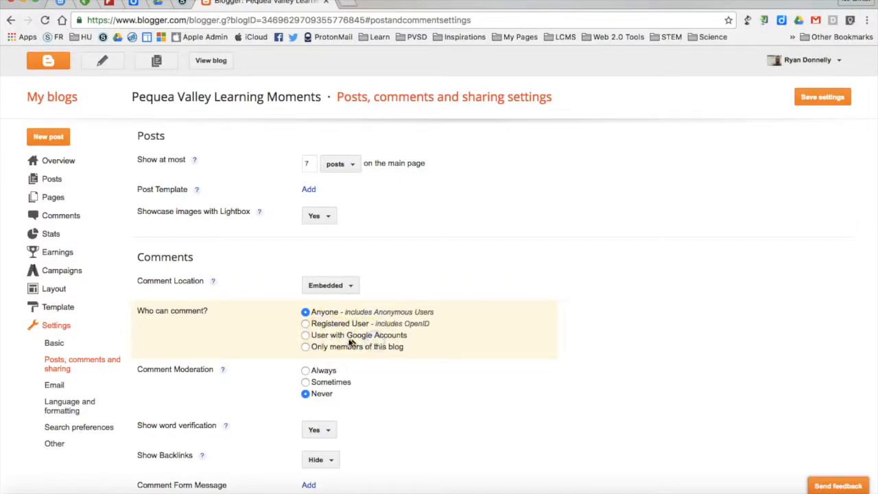
left_click(305, 334)
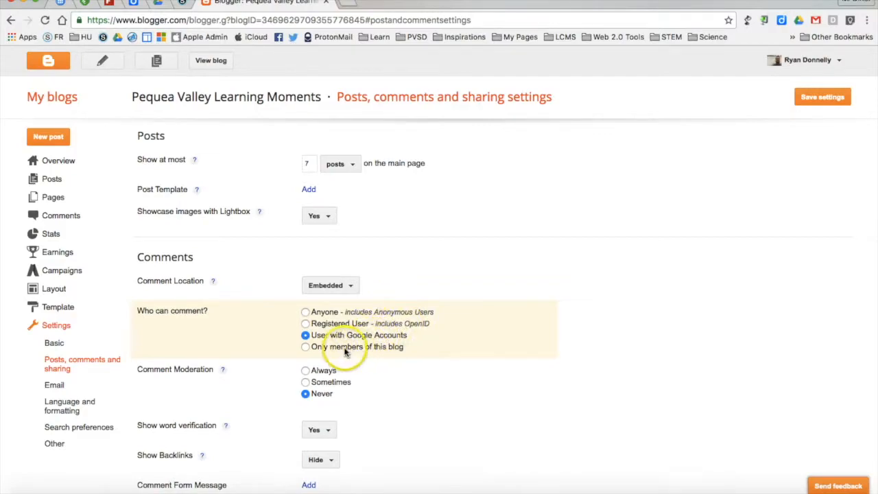
left_click(305, 346)
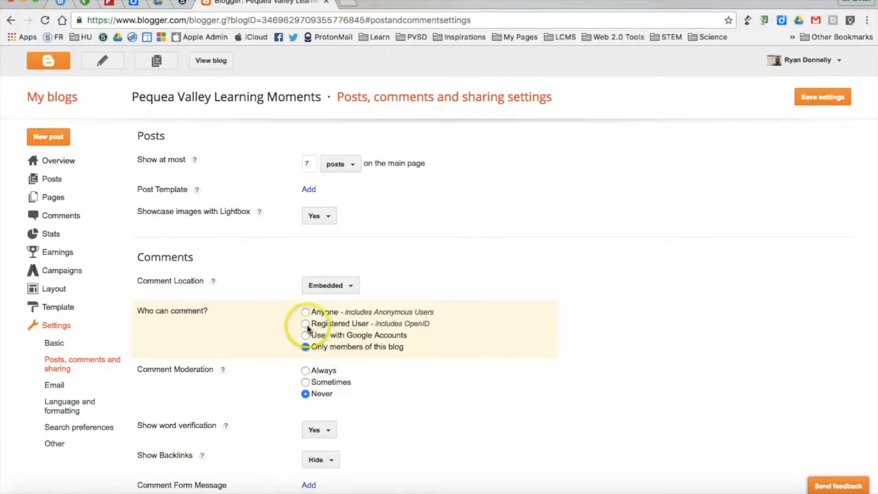
left_click(305, 323)
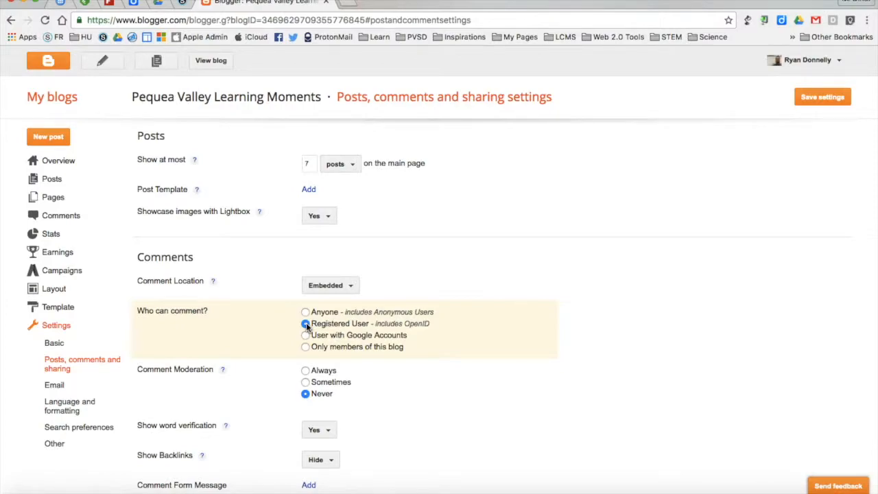
scroll("down", 3)
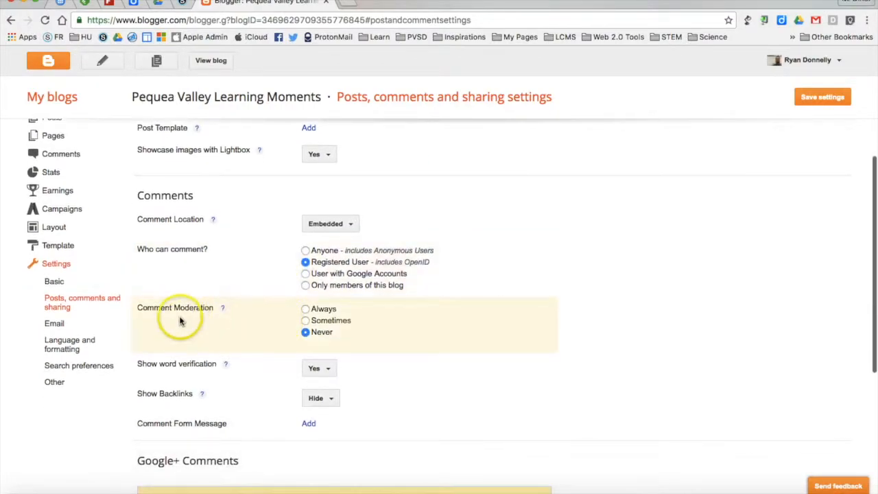
mouse_move(223, 316)
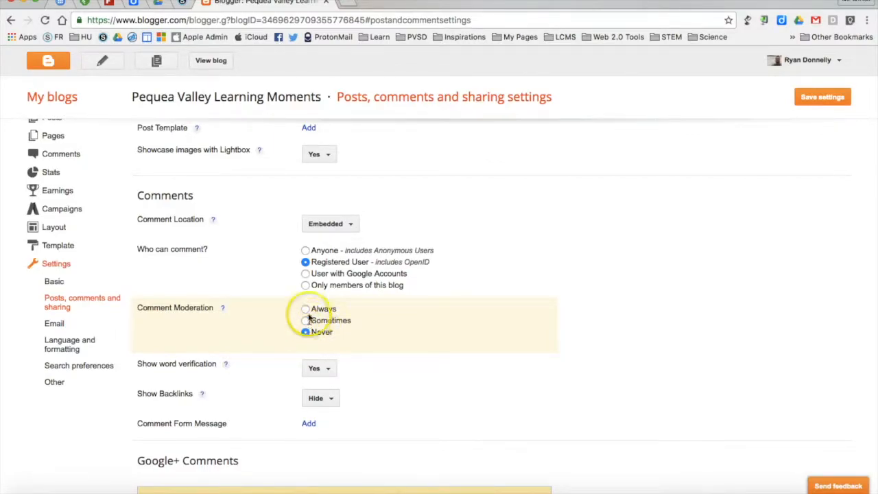
left_click(305, 309)
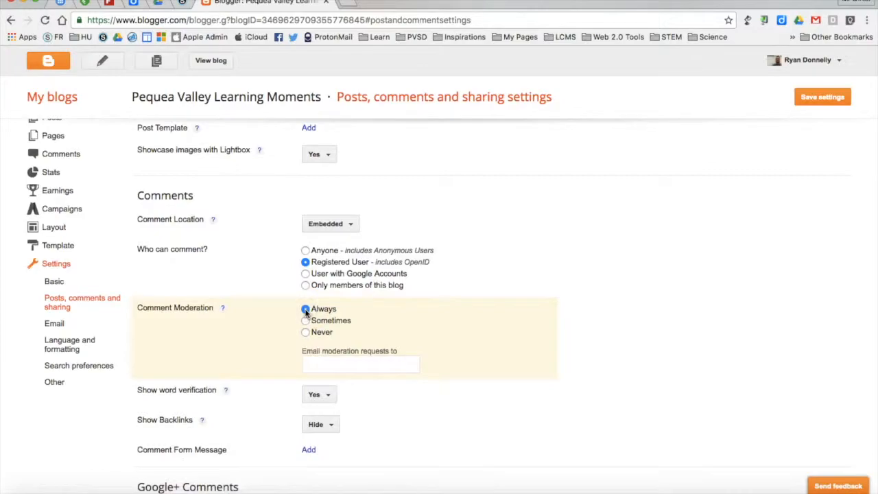
left_click(360, 364)
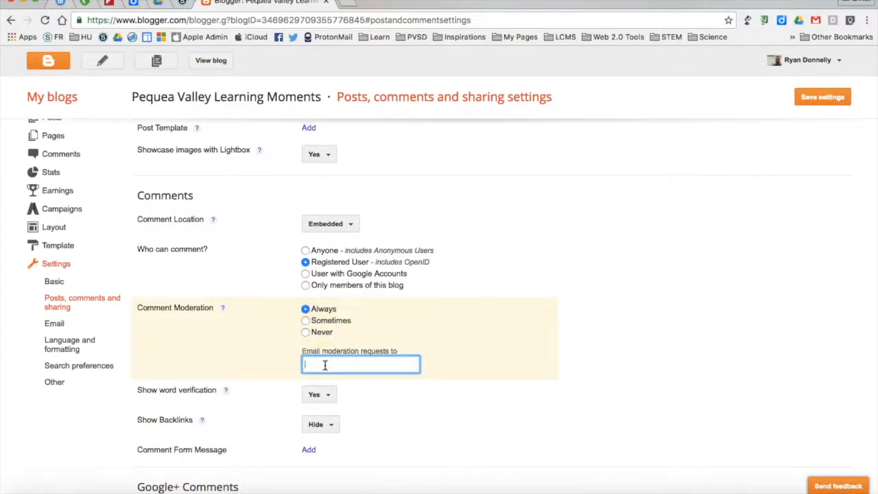
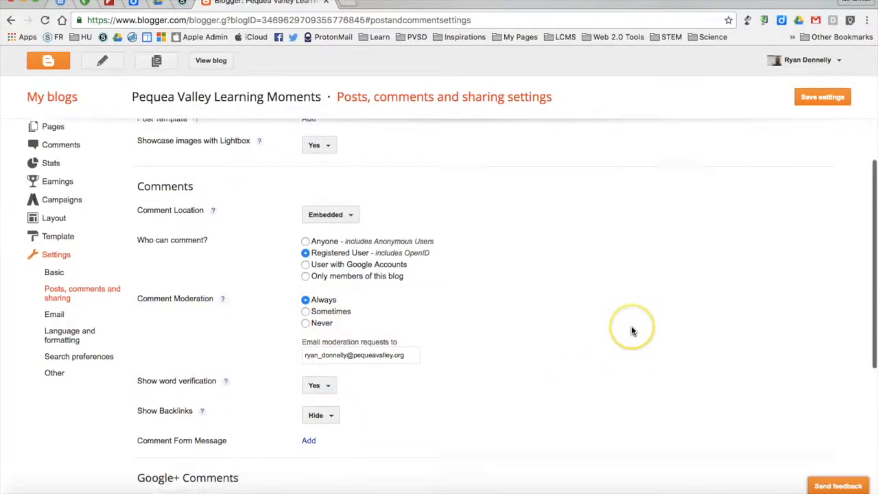
scroll("down", 3)
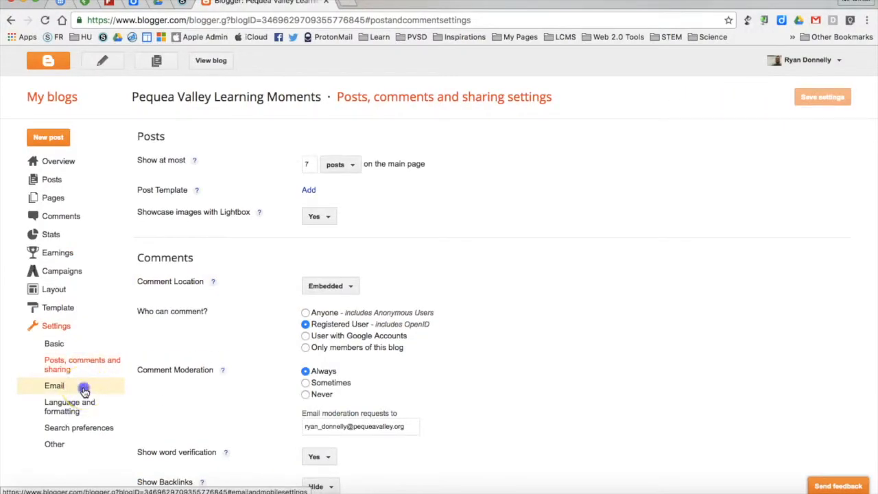
In Email settings, change the comment notification address to the pequeavalley.org address and save.
left_click(54, 385)
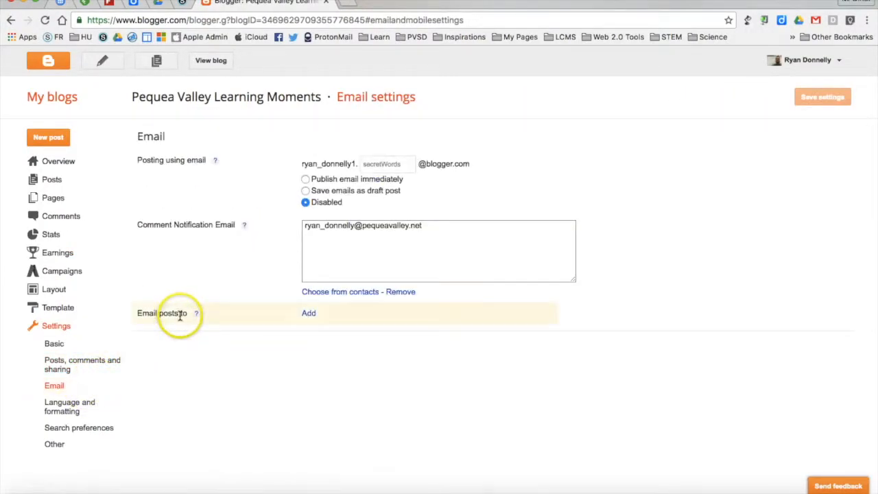
mouse_move(151, 223)
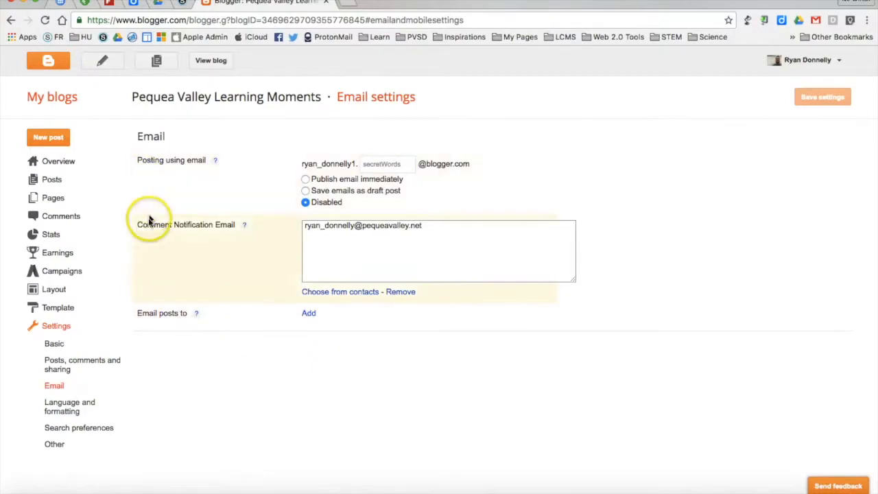
mouse_move(264, 232)
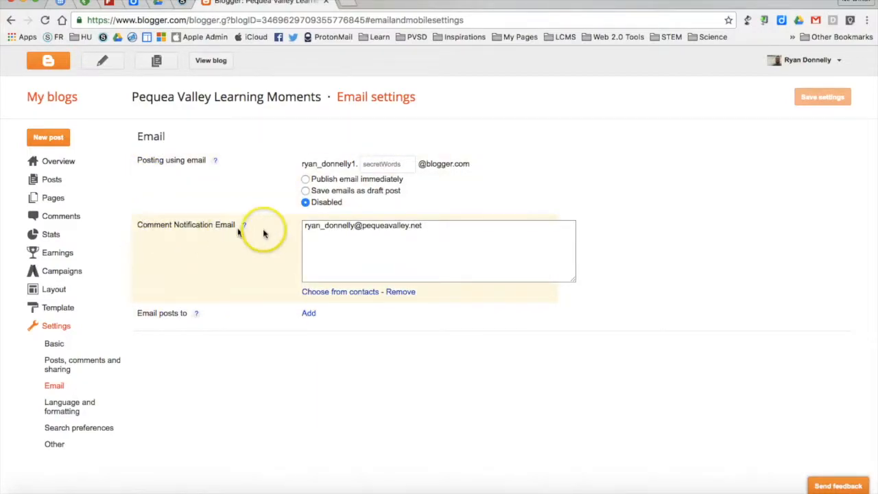
left_click(442, 236)
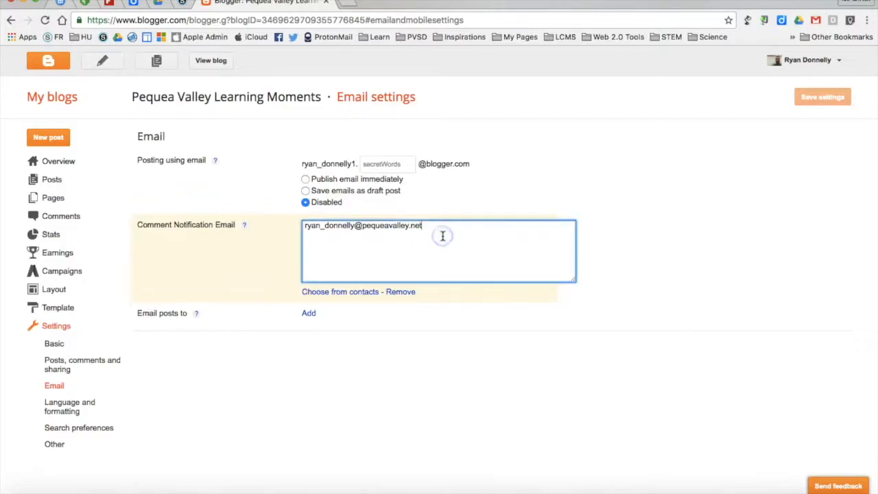
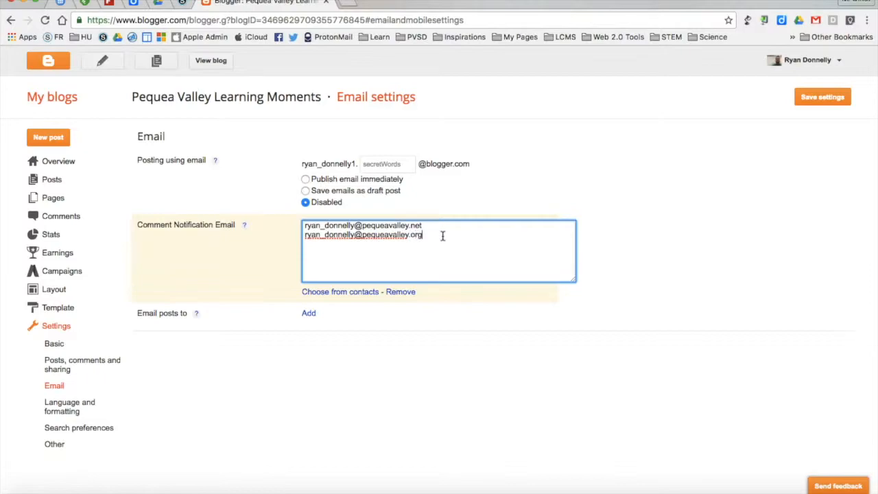
left_click(821, 96)
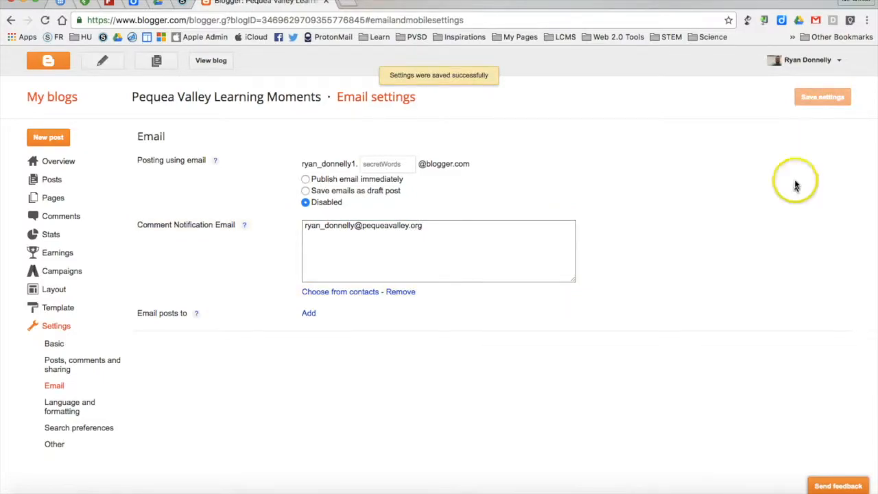
mouse_move(195, 291)
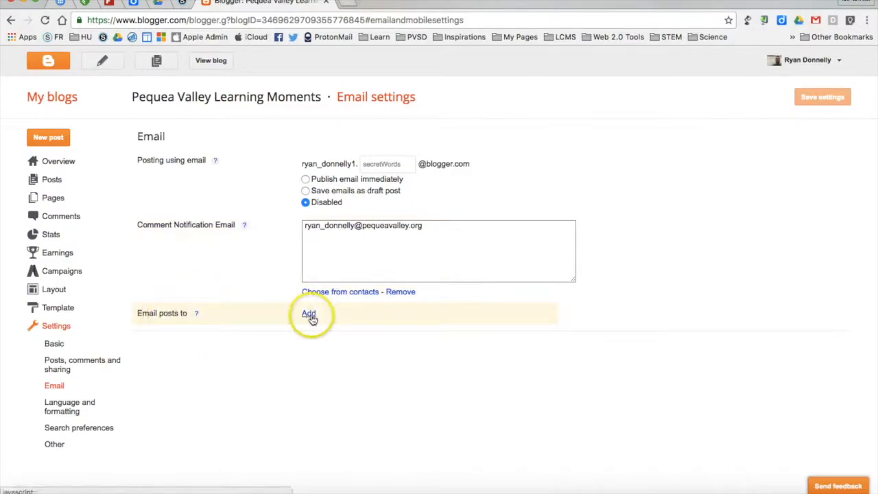
left_click(308, 314)
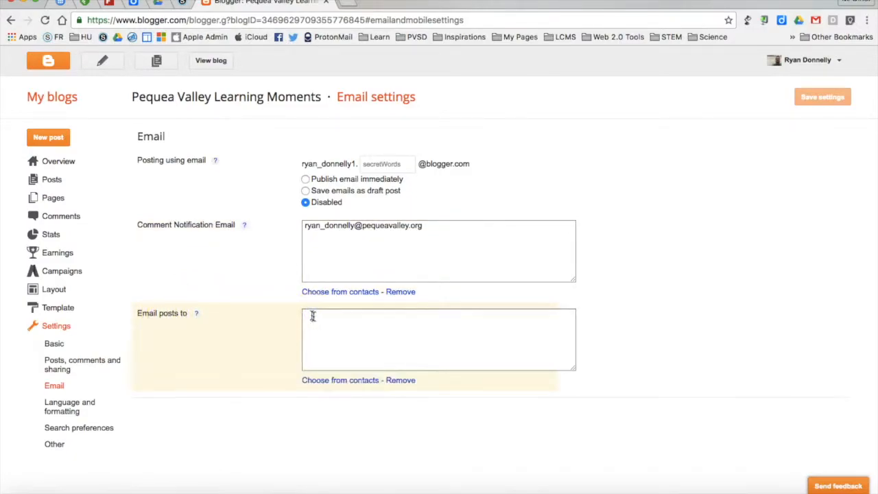
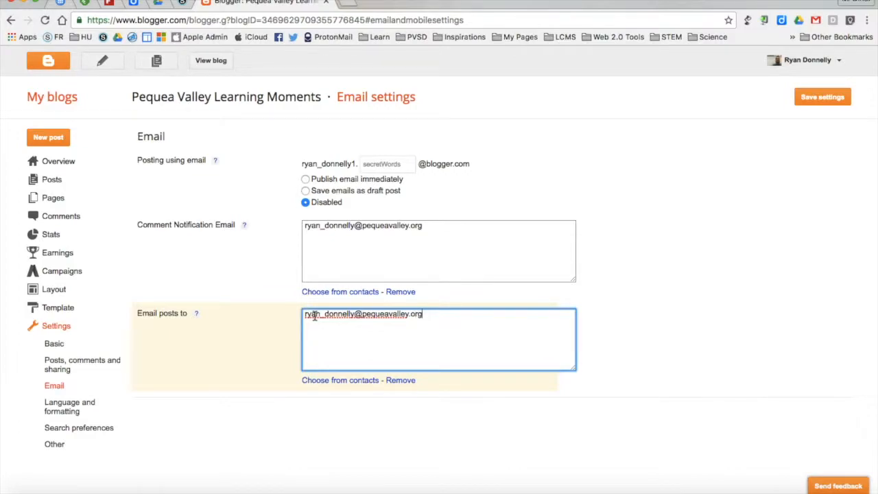
left_click(822, 96)
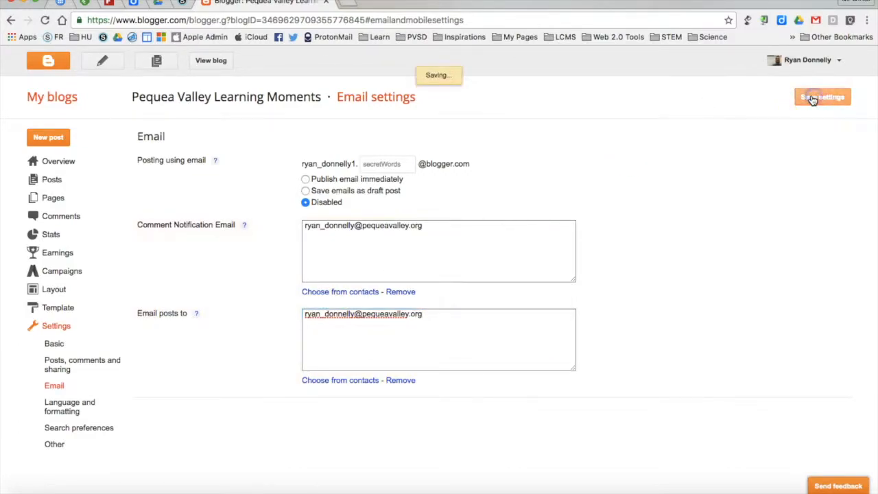